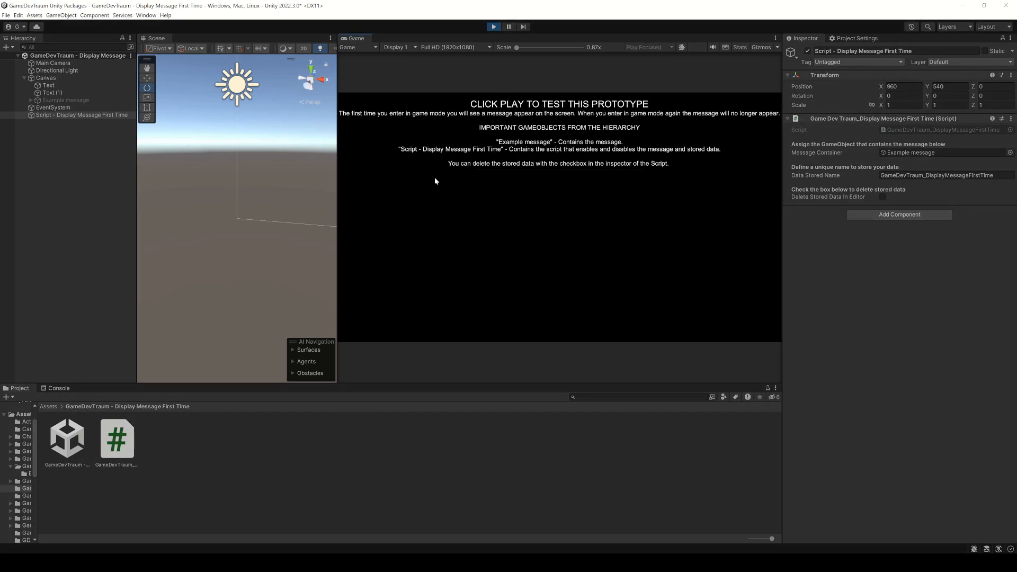
Step: Stop the test run so the Example message shows again in the editable scene
{"action": "left_click", "coordinate": [494, 27]}
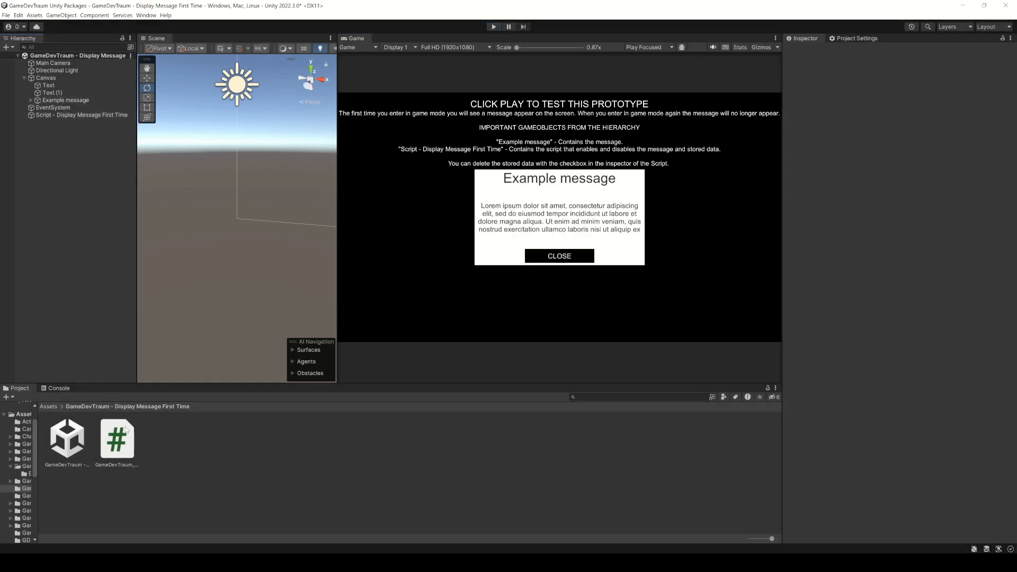
{"action": "left_click", "coordinate": [116, 439]}
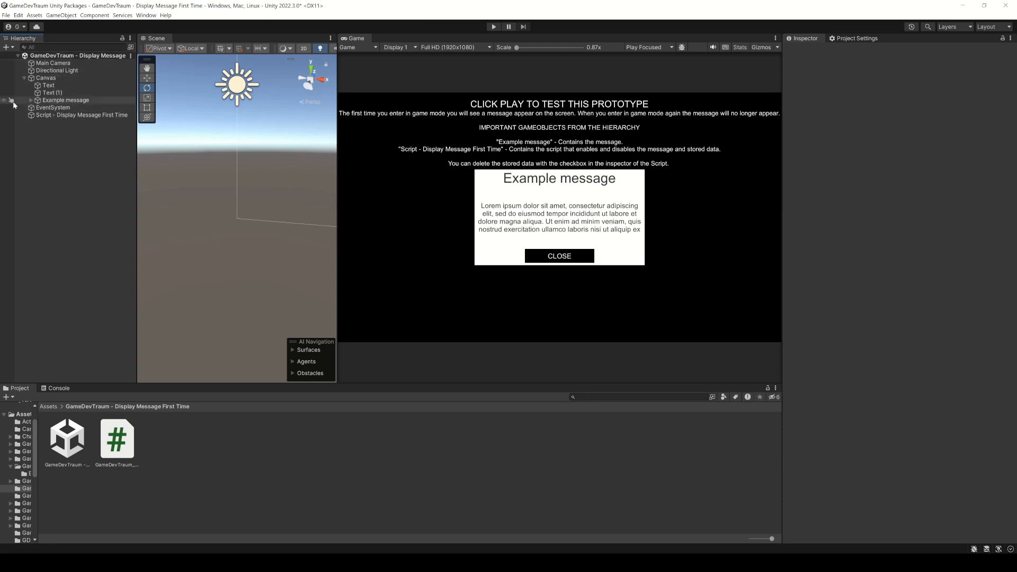
Step: Expand the Example message object to reveal its image, title, body text and button
{"action": "left_click", "coordinate": [65, 100]}
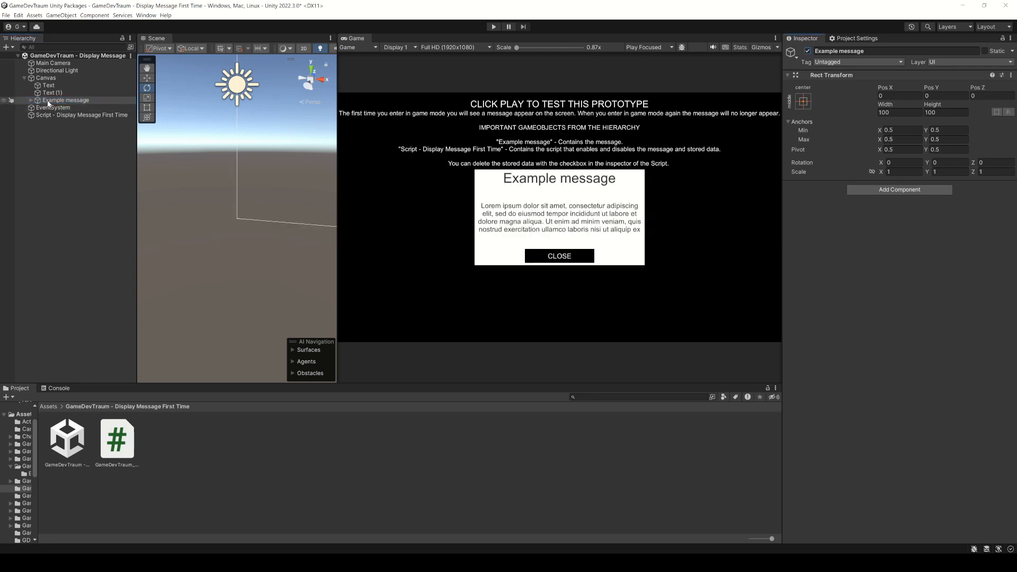
{"action": "left_click", "coordinate": [18, 100]}
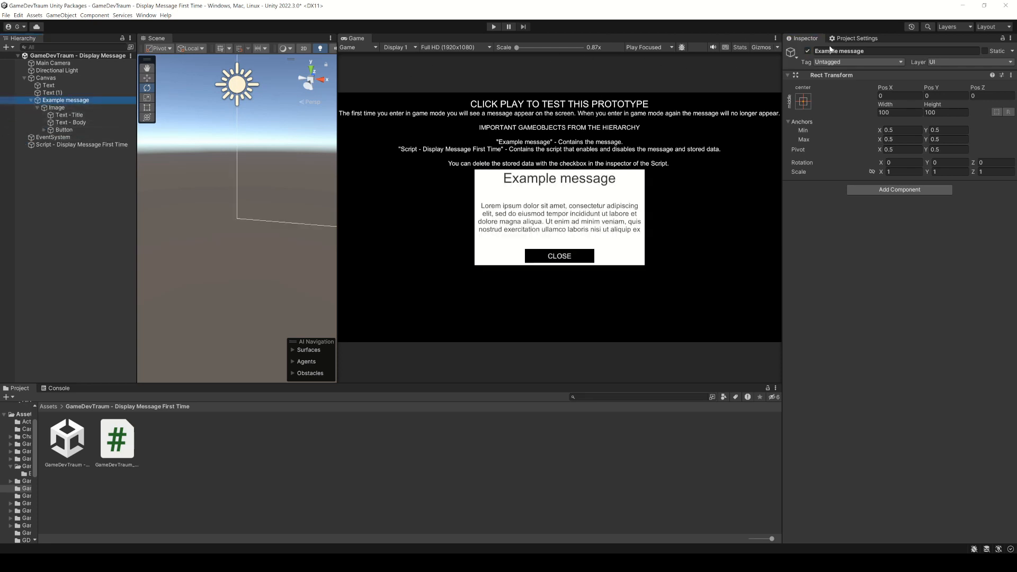
{"action": "mouse_move", "coordinate": [275, 165]}
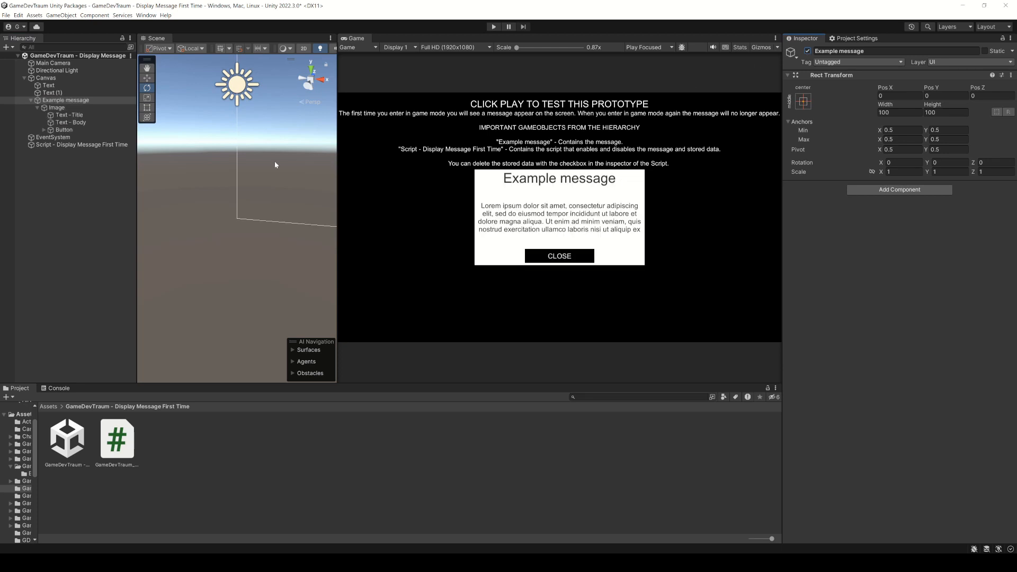
{"action": "mouse_move", "coordinate": [169, 148]}
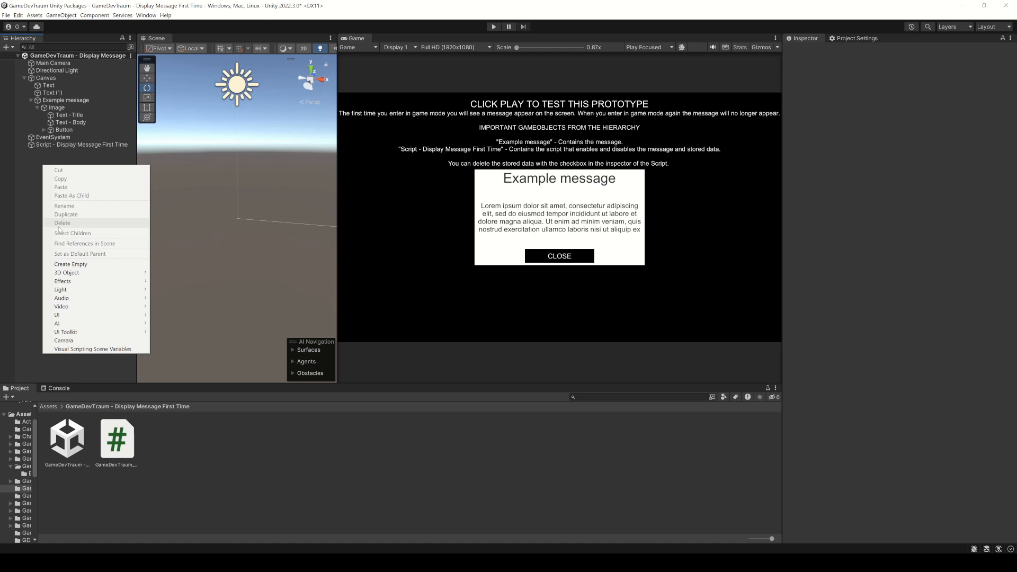
Step: Create an empty Script object with the DisplayMessageFirstTime script, Data Stored Name 'UniqueName', and start a test run
{"action": "left_click", "coordinate": [66, 272]}
{"action": "type", "text": "Script"}
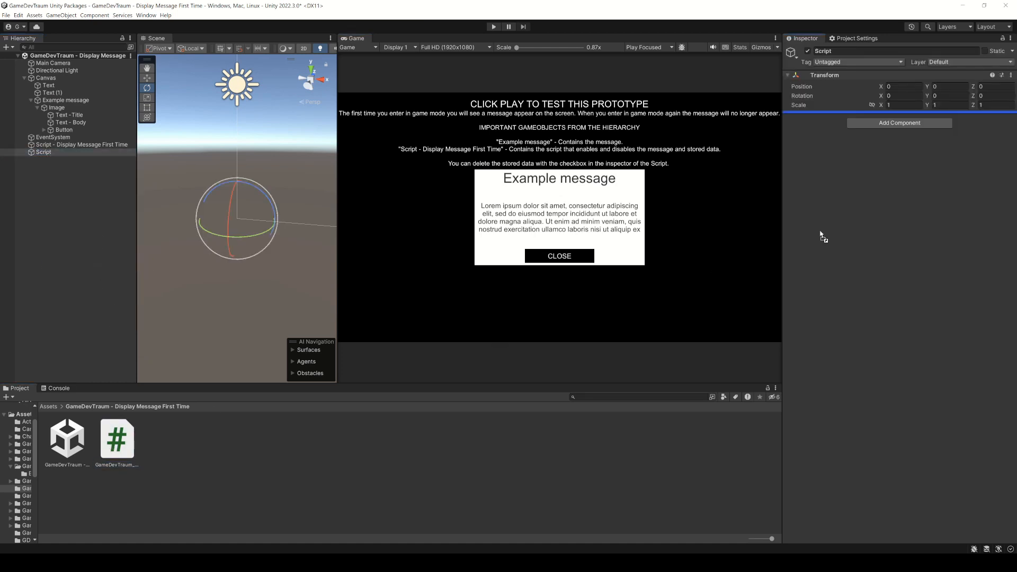
{"action": "left_click", "coordinate": [66, 99]}
{"action": "type", "text": "U"}
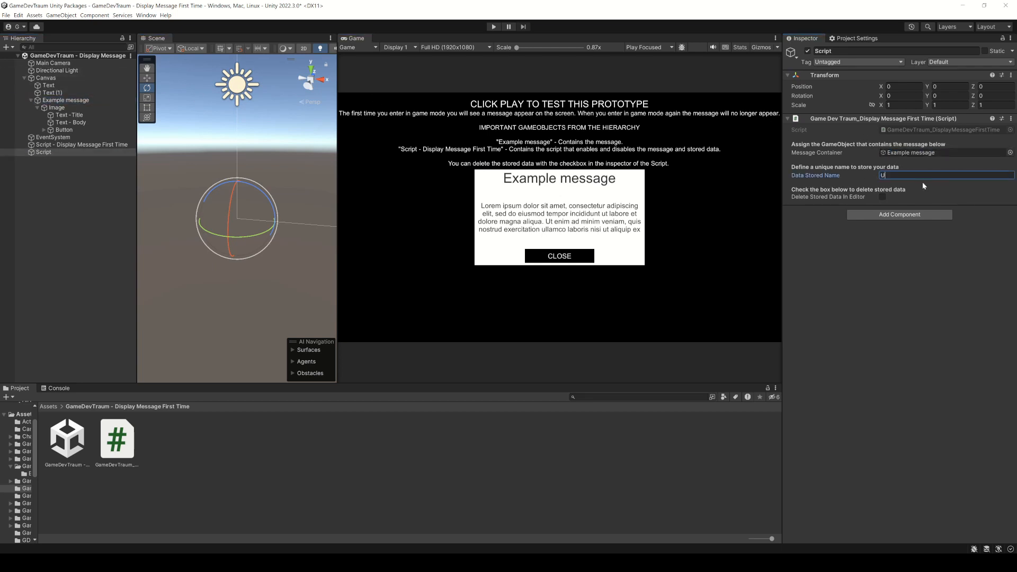
{"action": "type", "text": "niqueName"}
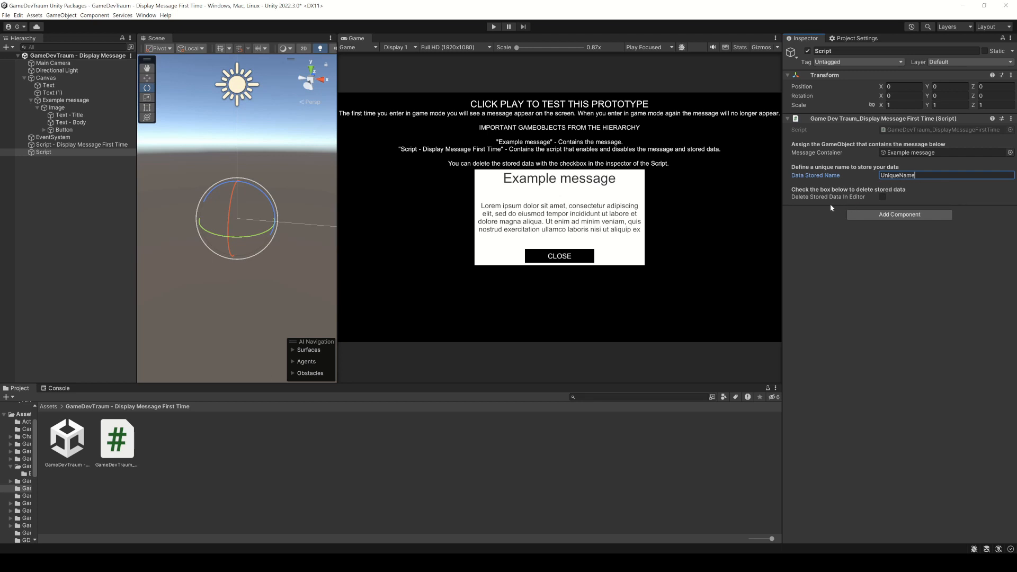
{"action": "left_click", "coordinate": [492, 26]}
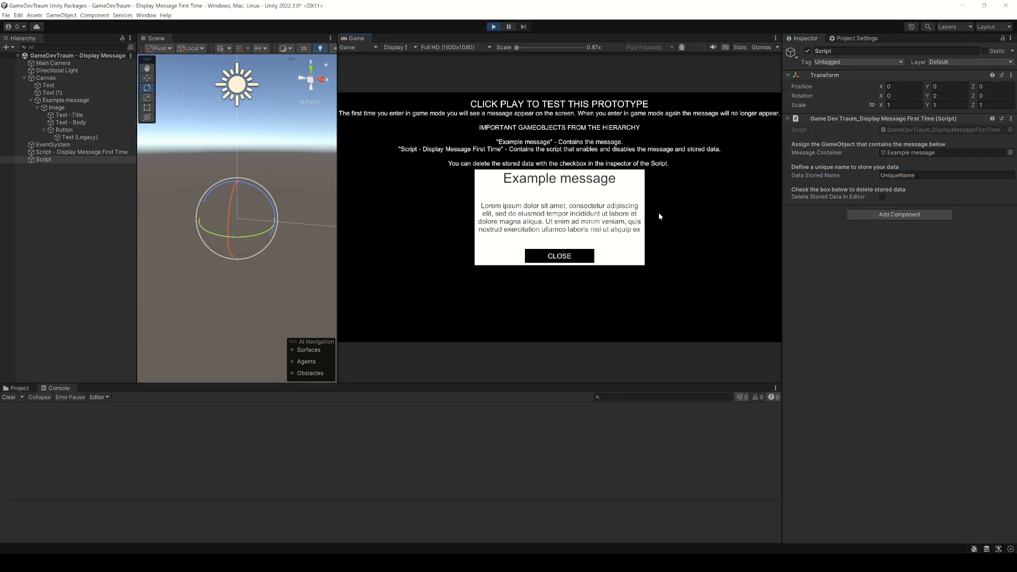
Step: Close the pop-up in the running game, stop playing, and tick Delete Stored Data In Editor
{"action": "left_click", "coordinate": [558, 255]}
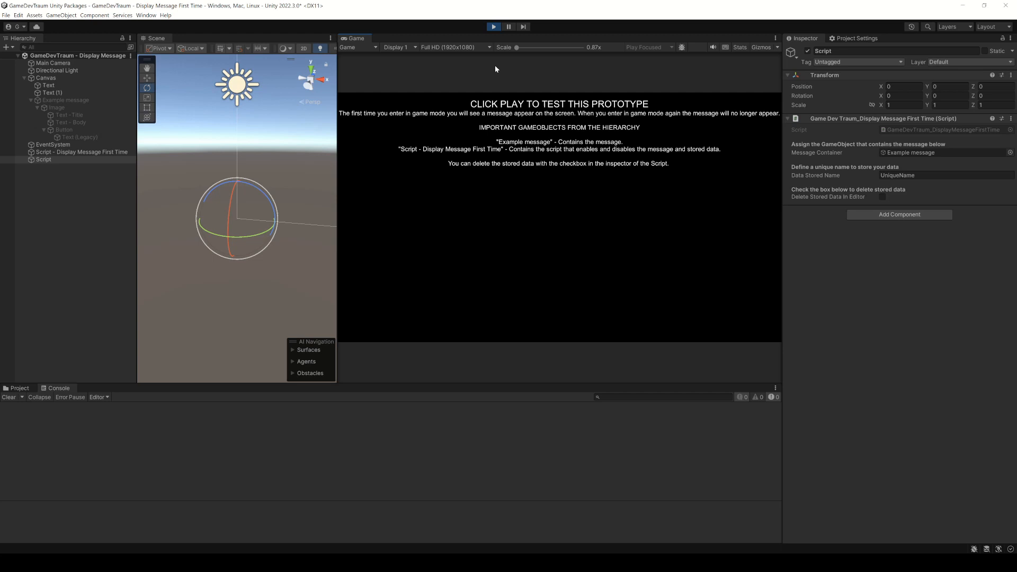
{"action": "left_click", "coordinate": [492, 27]}
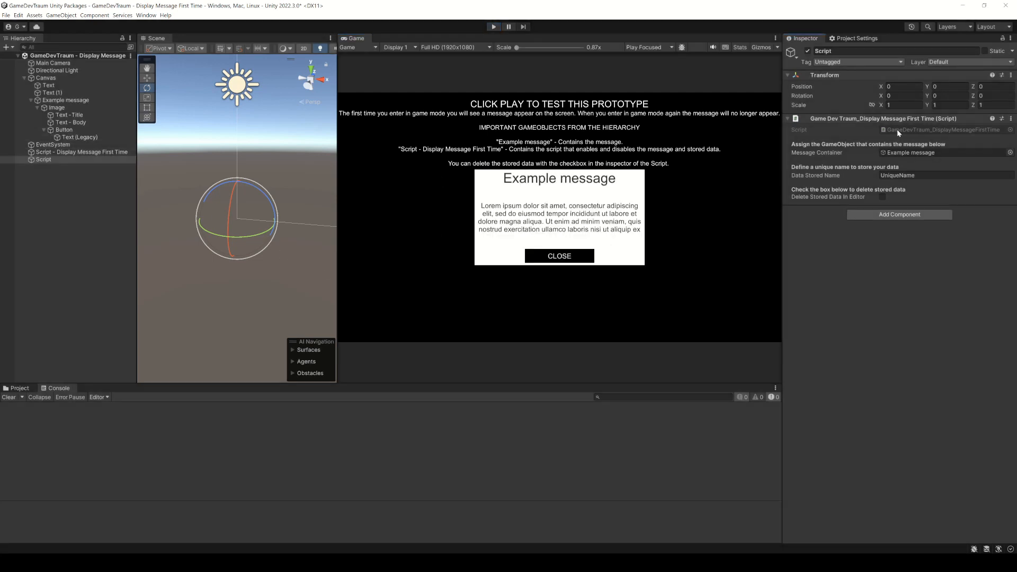
{"action": "left_click", "coordinate": [67, 100]}
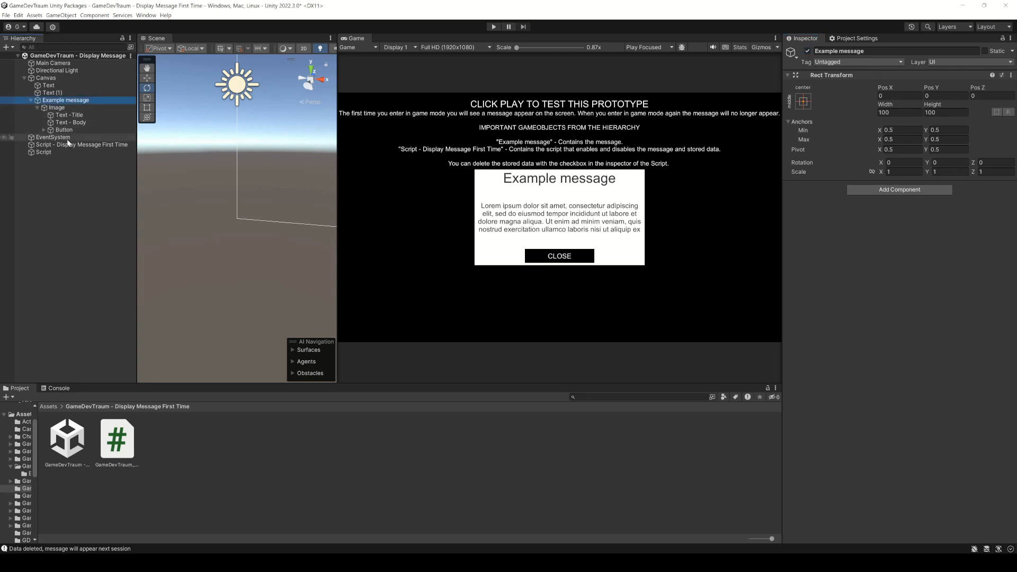
Step: Show the Example message's Button child in the Inspector with its click event
{"action": "left_click", "coordinate": [63, 129]}
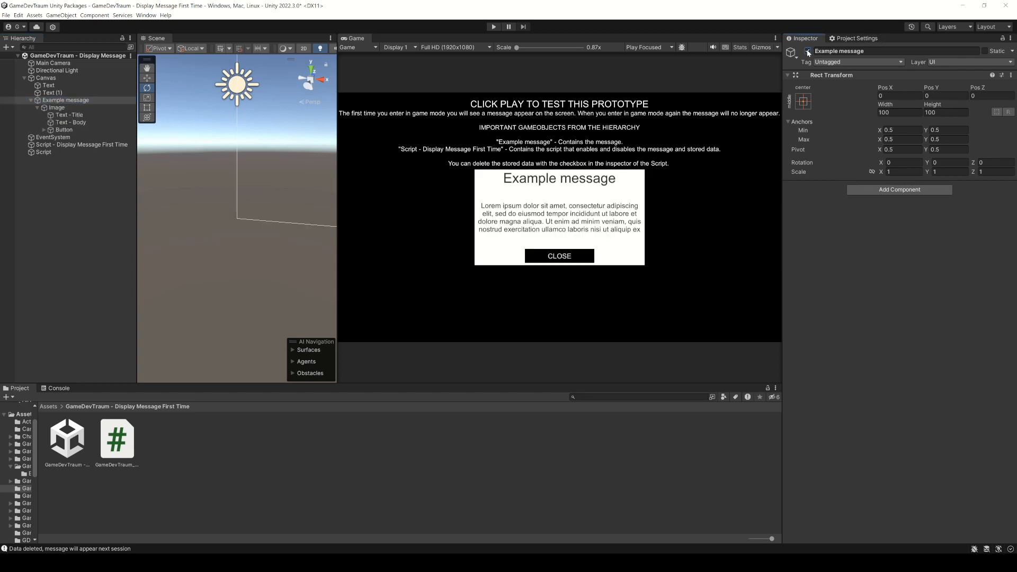
{"action": "left_click", "coordinate": [807, 51]}
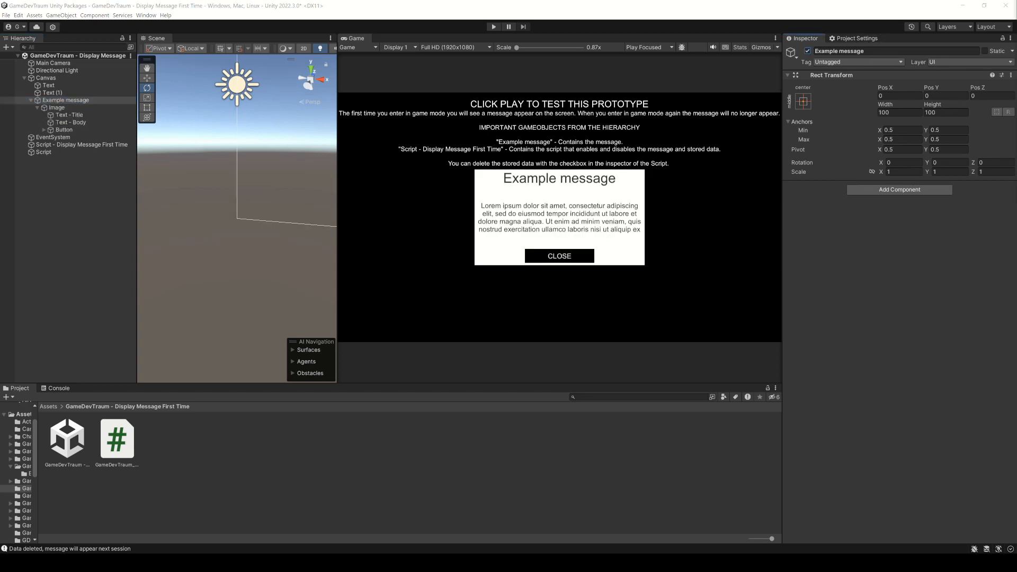
{"action": "left_click", "coordinate": [63, 129]}
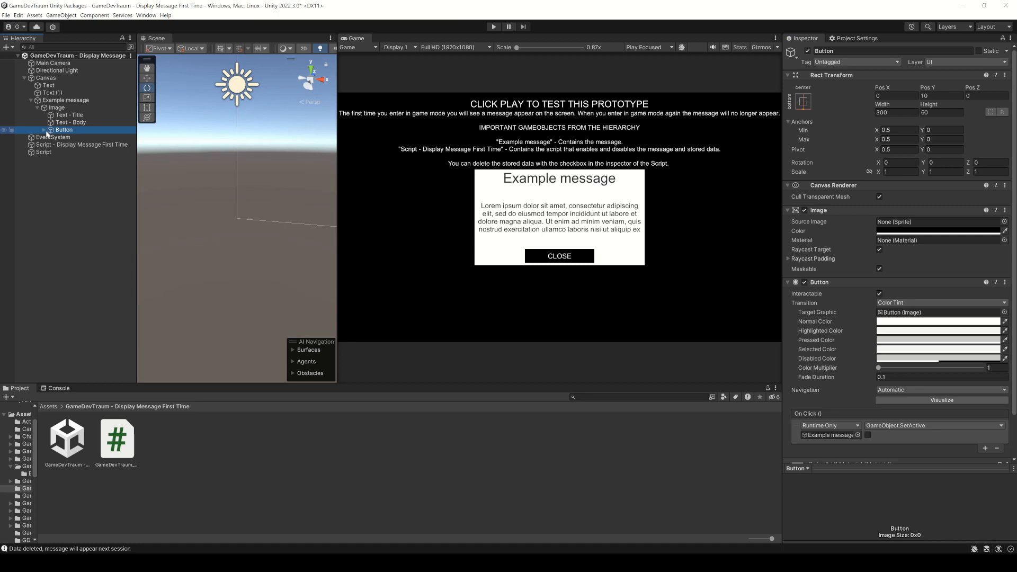
Step: Assign the button's On Click to GameObject SetActive (false) on Example message
{"action": "scroll", "scroll_direction": "down", "scroll_amount": 3}
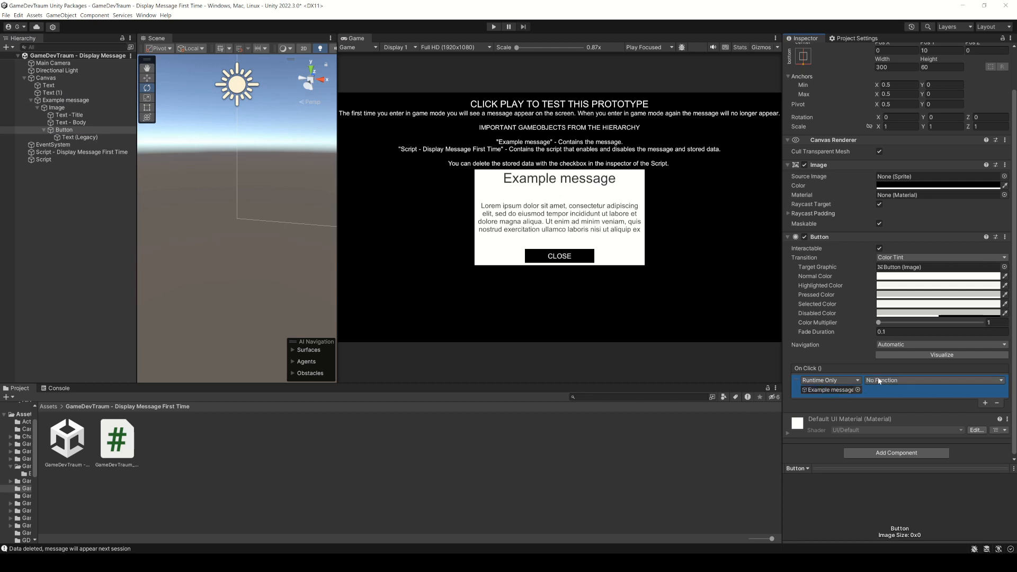
{"action": "left_click", "coordinate": [932, 381]}
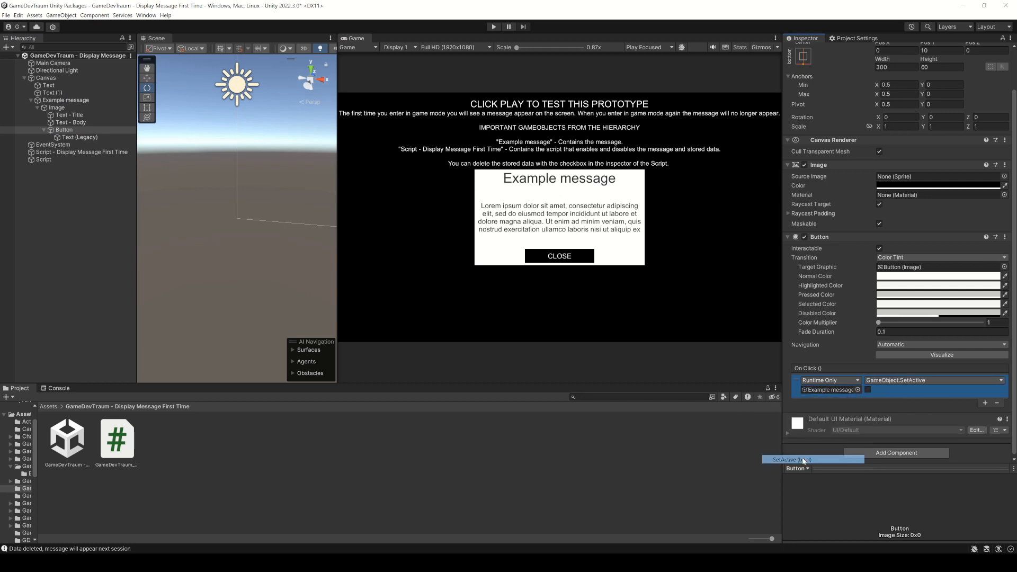
{"action": "mouse_move", "coordinate": [862, 389]}
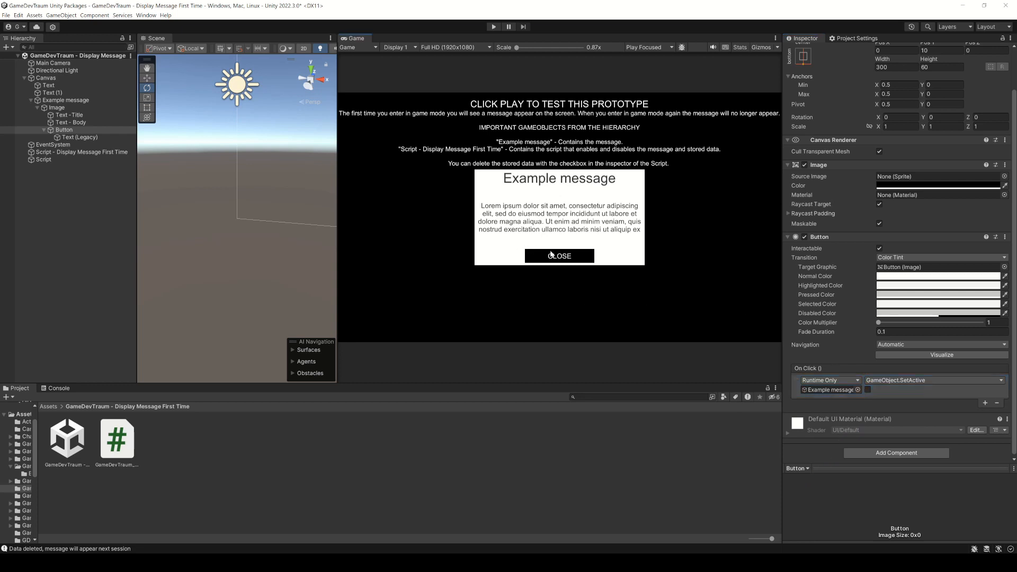
{"action": "left_click", "coordinate": [67, 99]}
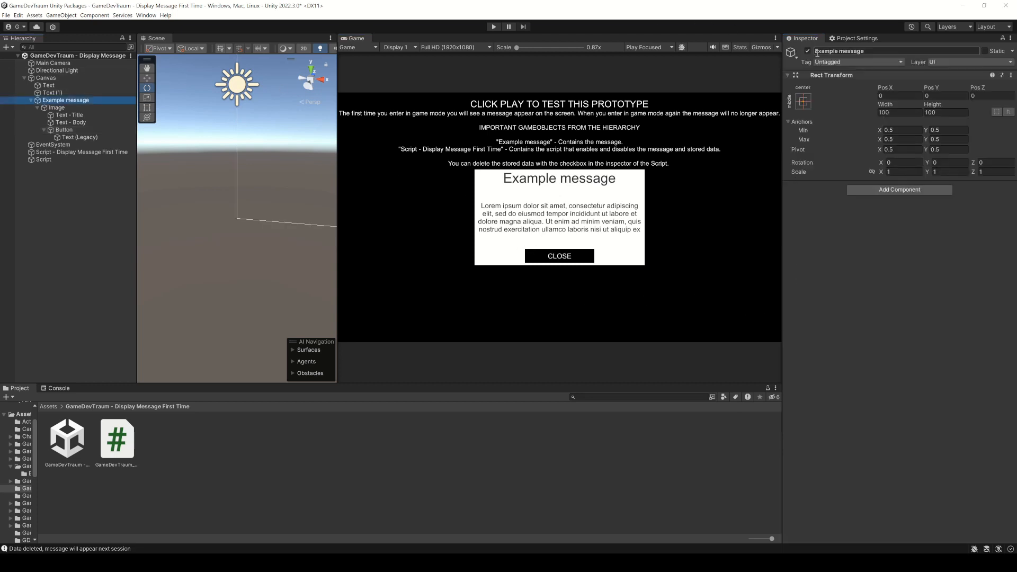
Step: Select the Script object and tick Delete Stored Data In Editor on its component
{"action": "left_click", "coordinate": [43, 160]}
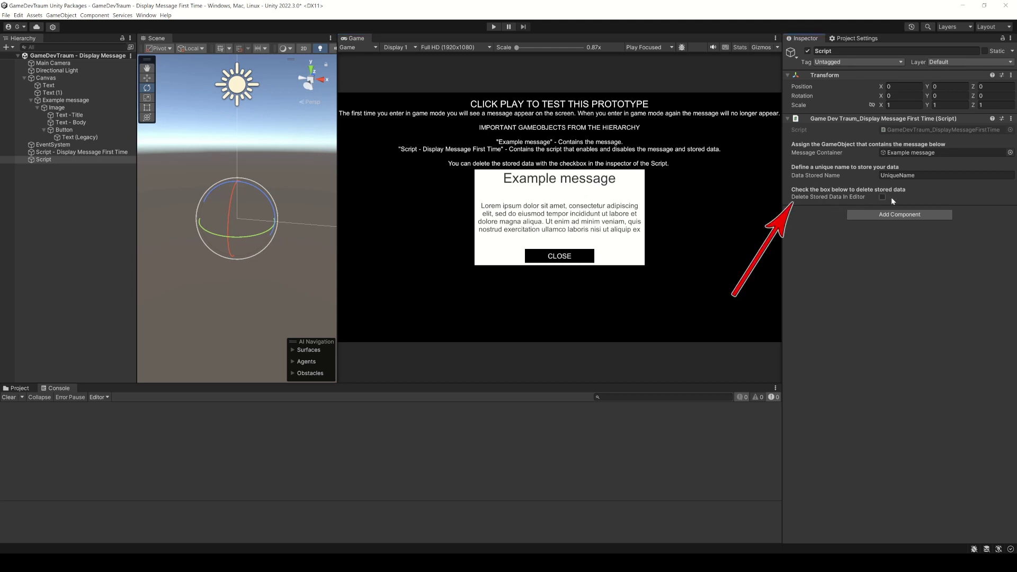
{"action": "mouse_move", "coordinate": [883, 197]}
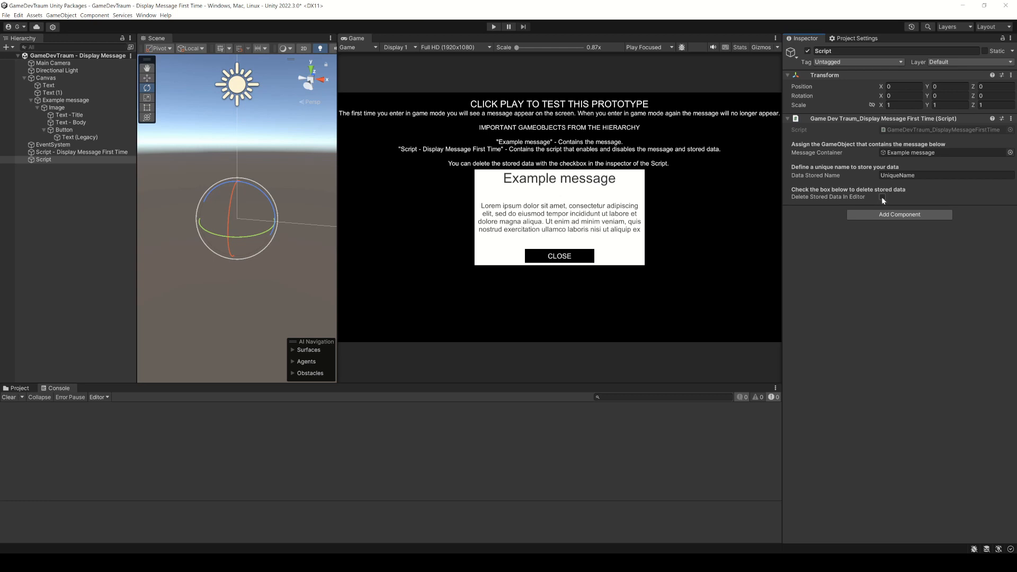
{"action": "left_click", "coordinate": [881, 197]}
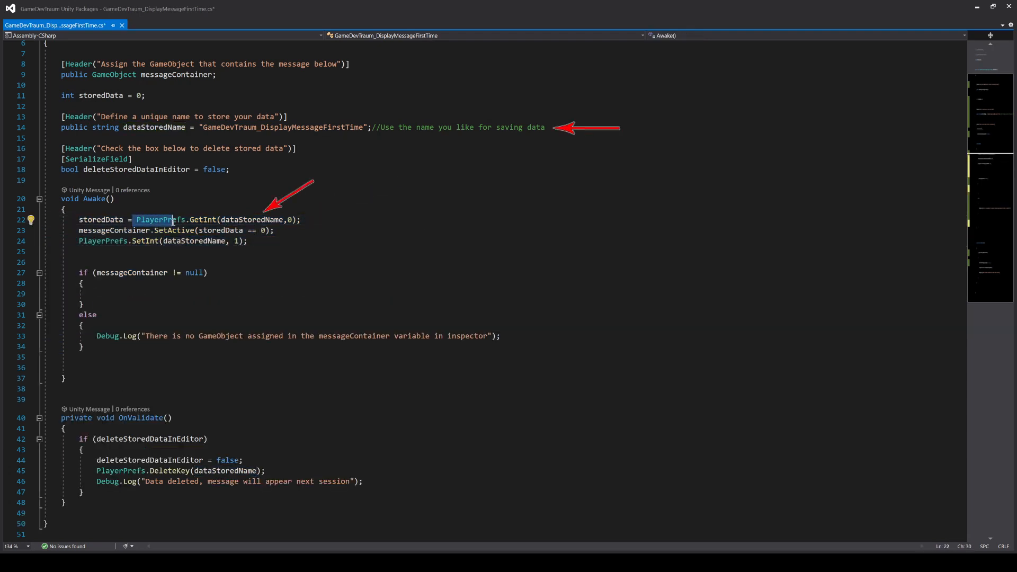
Step: Highlight the PlayerPrefs read on line 22, then point to the SetInt line saving the value as 1
{"action": "double_click", "coordinate": [252, 220]}
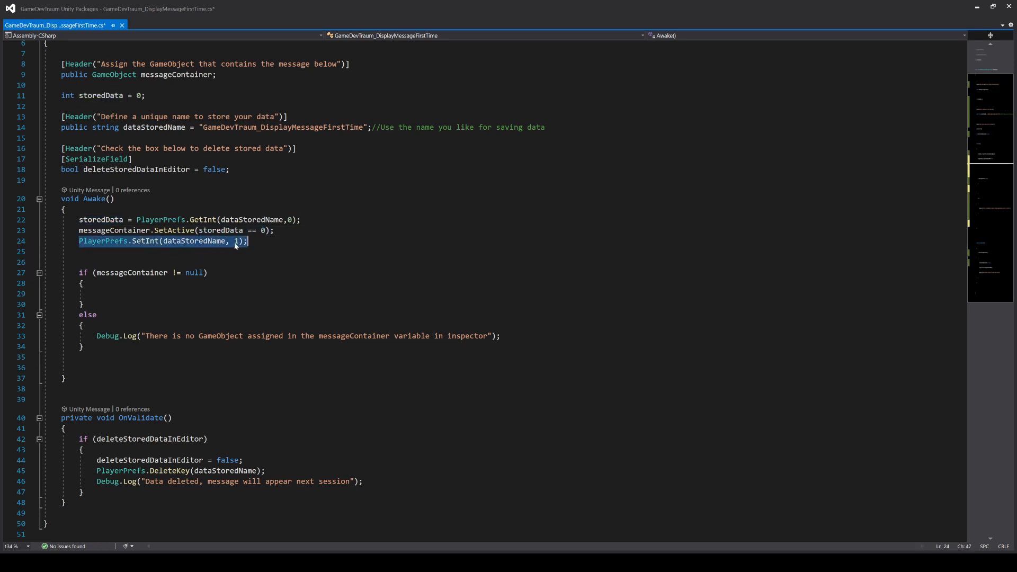
{"action": "left_click", "coordinate": [256, 241]}
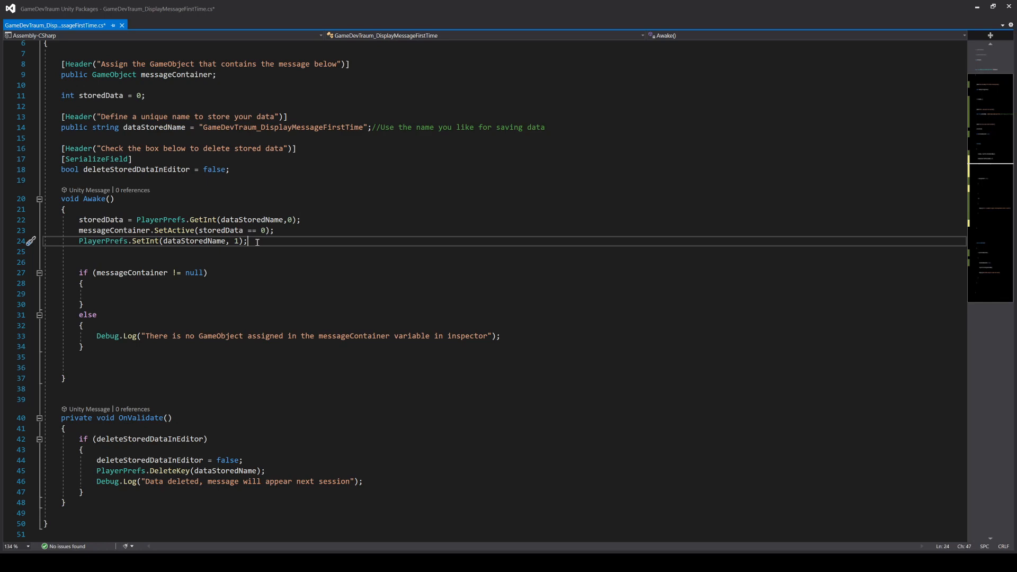